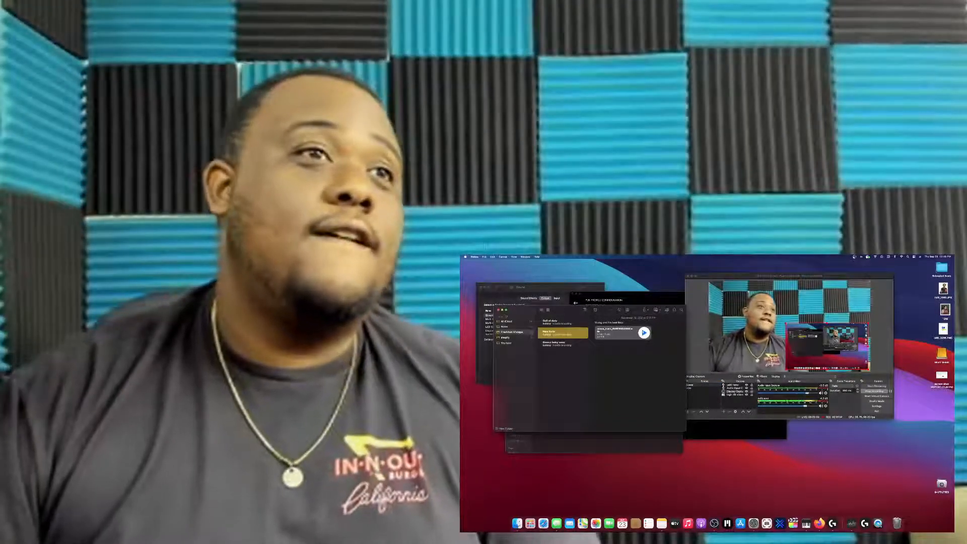
# - Switch to the browser and bring up the Stake Crash game showing 1.00× with the live bets table
pyautogui.click(644, 332)
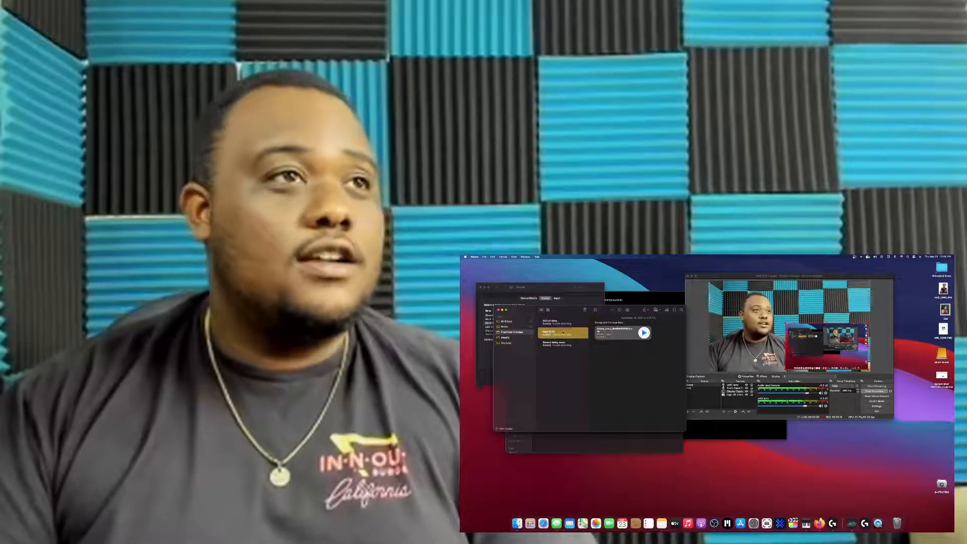
pyautogui.click(644, 333)
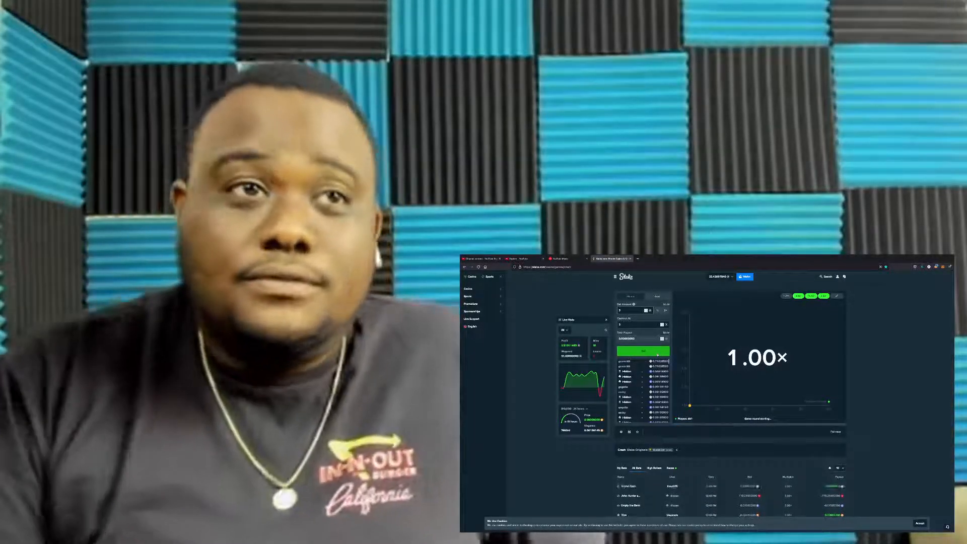
pyautogui.click(641, 351)
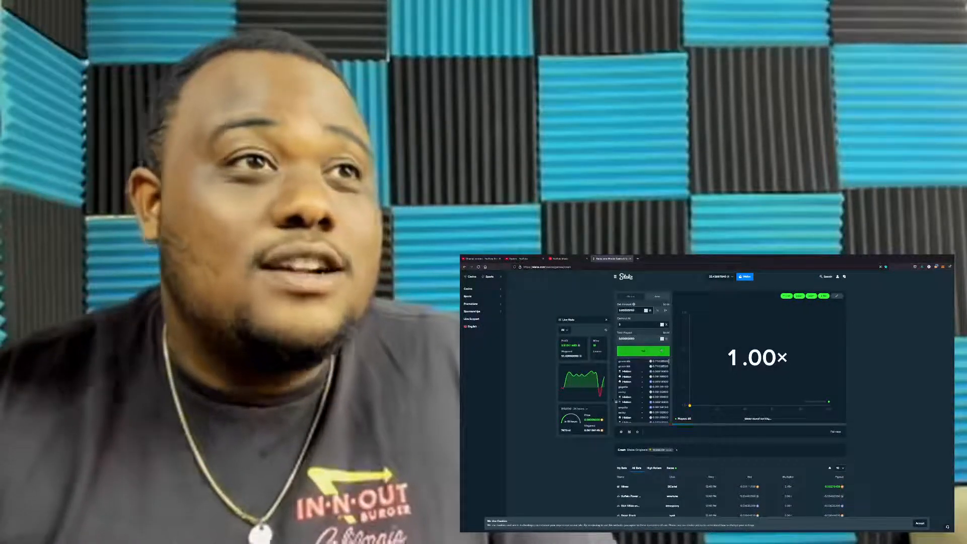
pyautogui.click(643, 352)
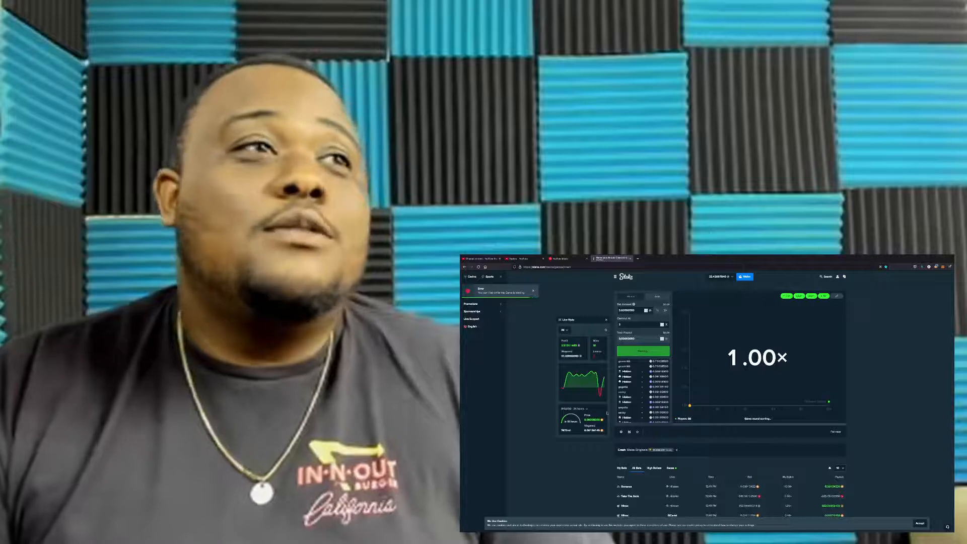